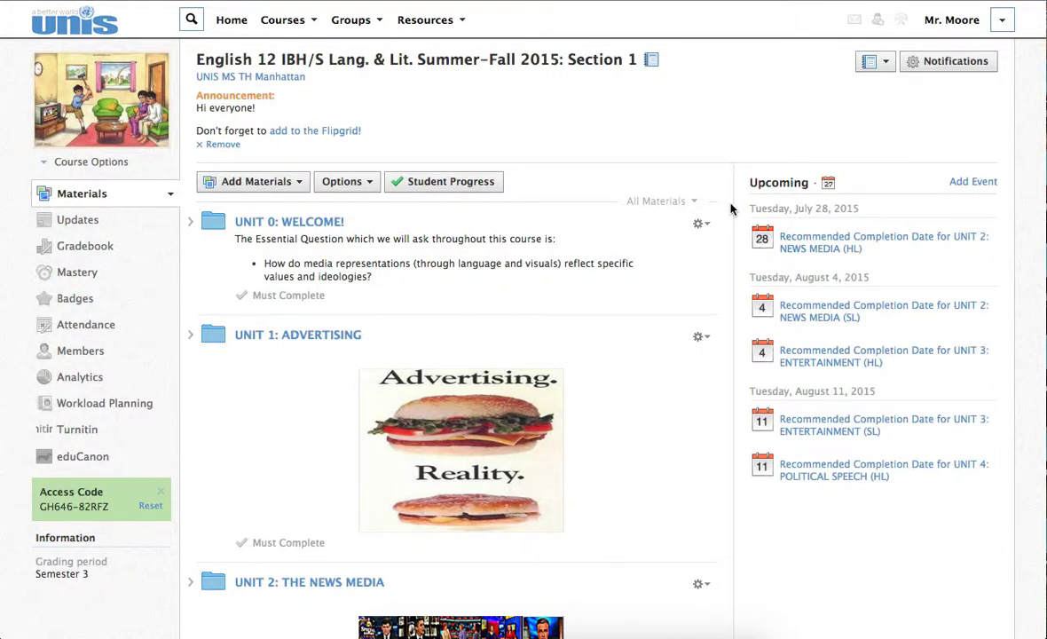
pyautogui.moveTo(133, 223)
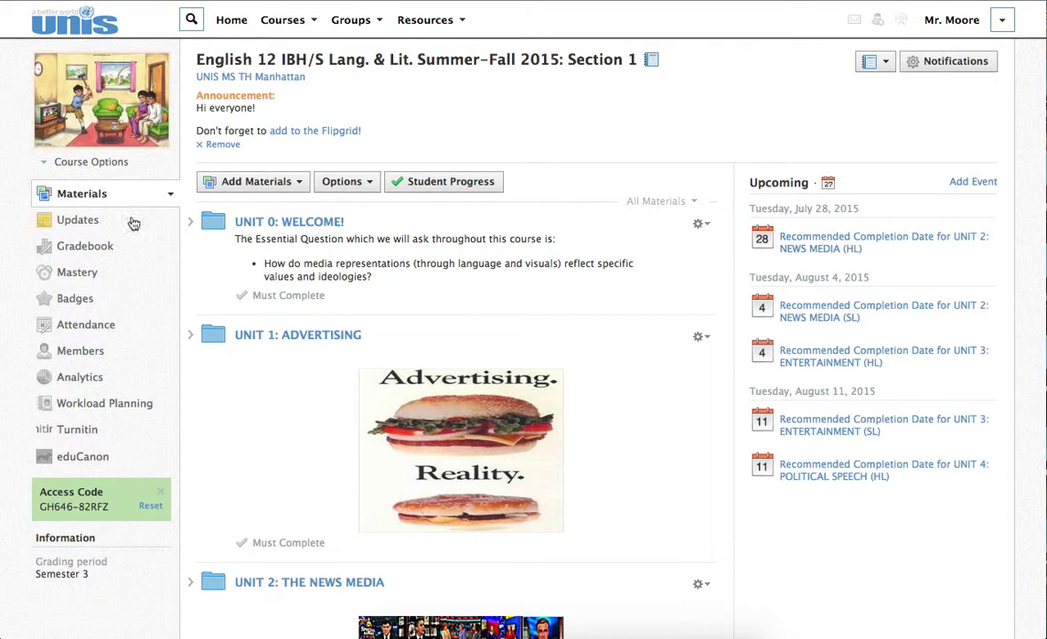
# Go to the English 12 course's Gradebook to reach Grade Setup.
pyautogui.click(83, 245)
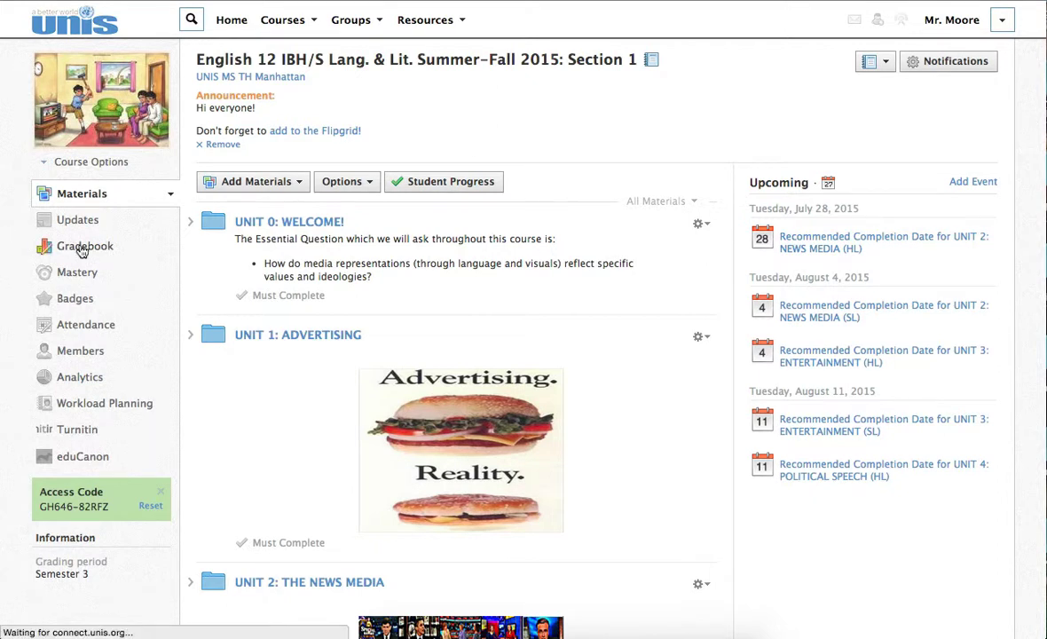
pyautogui.click(85, 245)
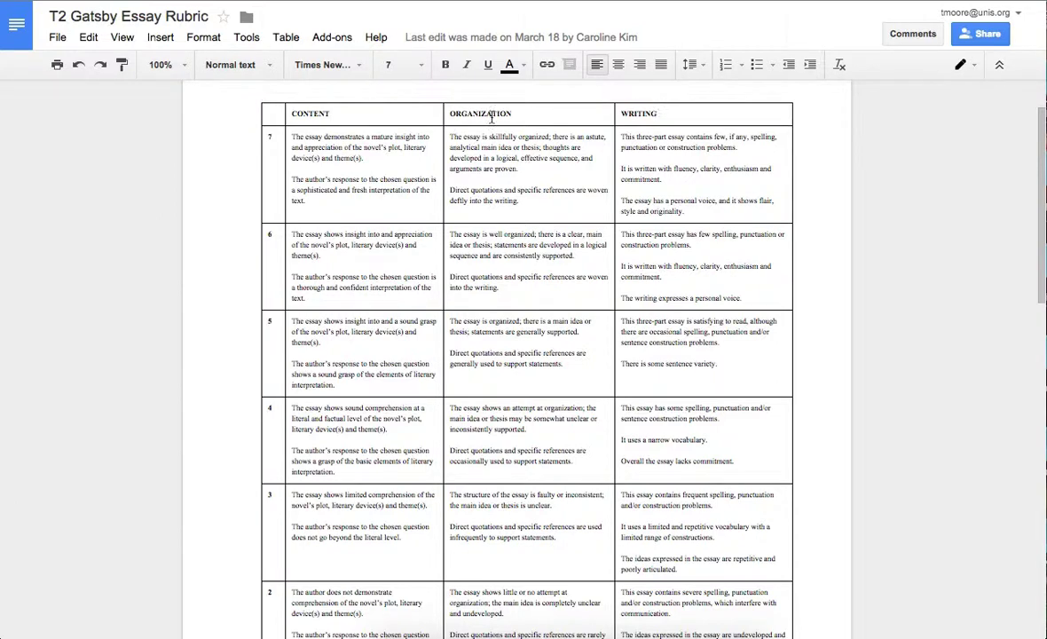
pyautogui.moveTo(788, 41)
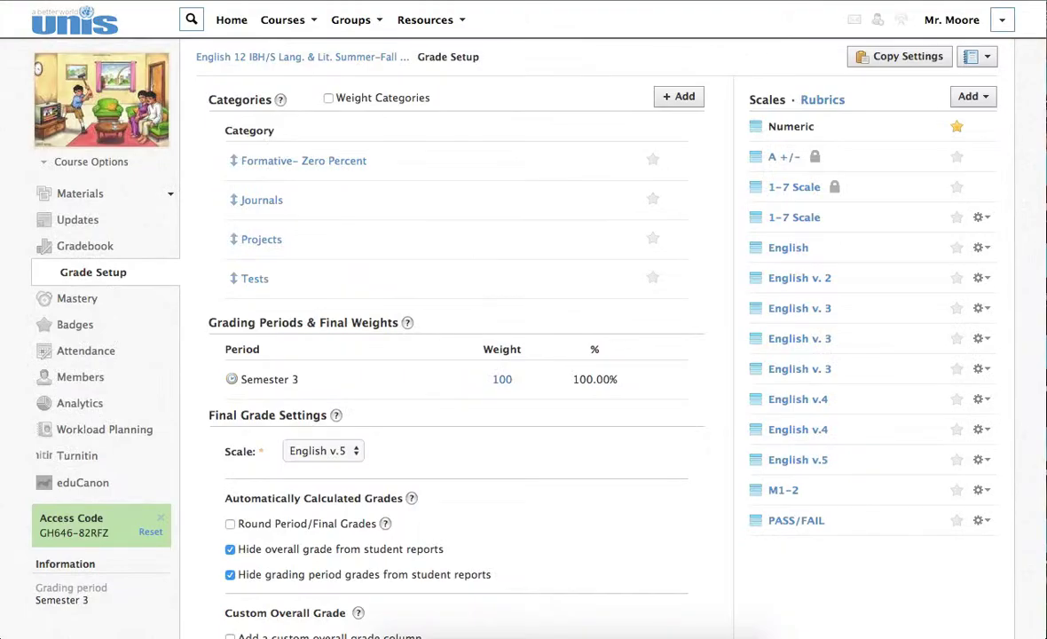
# Add a new rubric scale and title it 'Great Gatsby CA'.
pyautogui.click(973, 95)
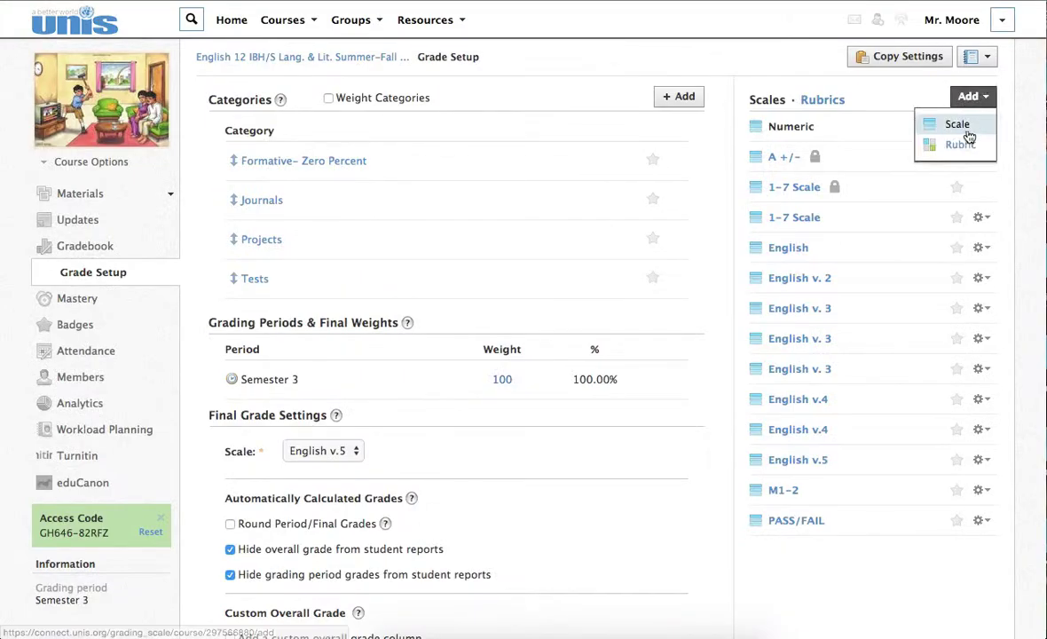
pyautogui.moveTo(960, 145)
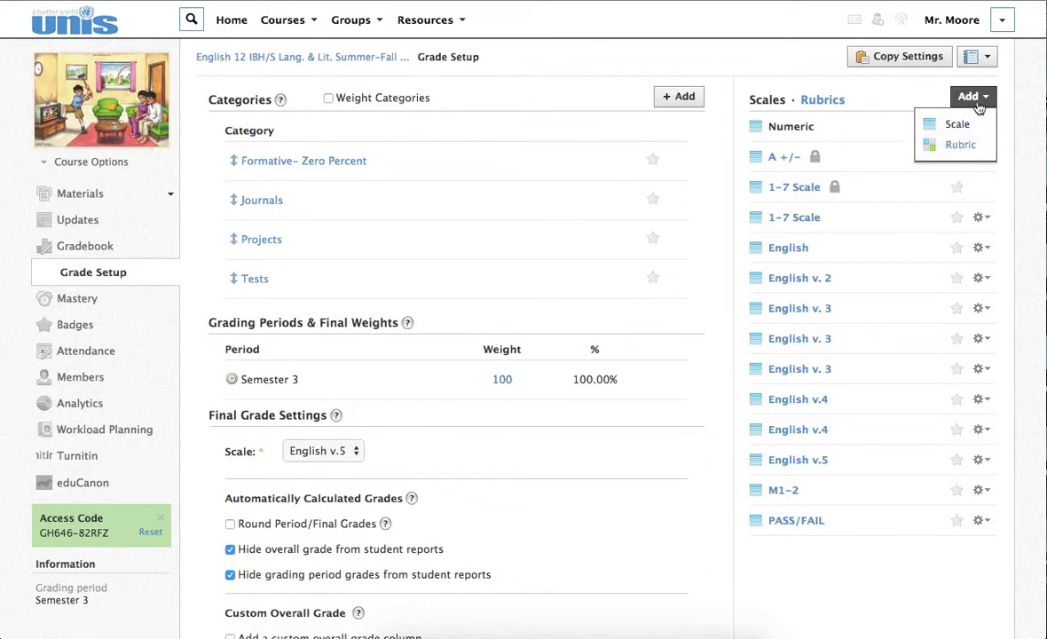
pyautogui.click(960, 146)
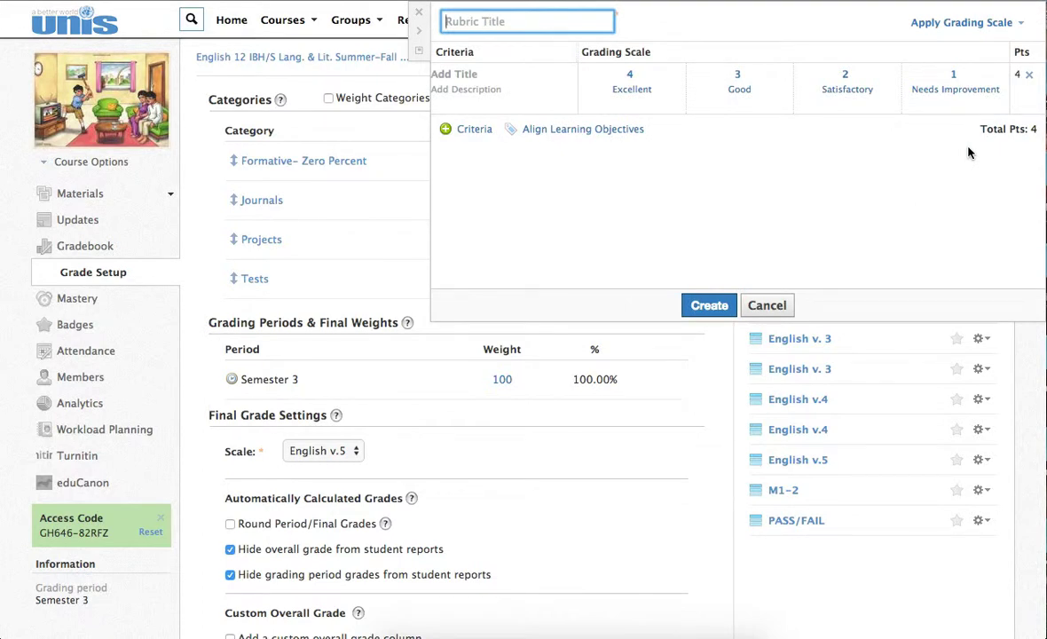
pyautogui.write('Great')
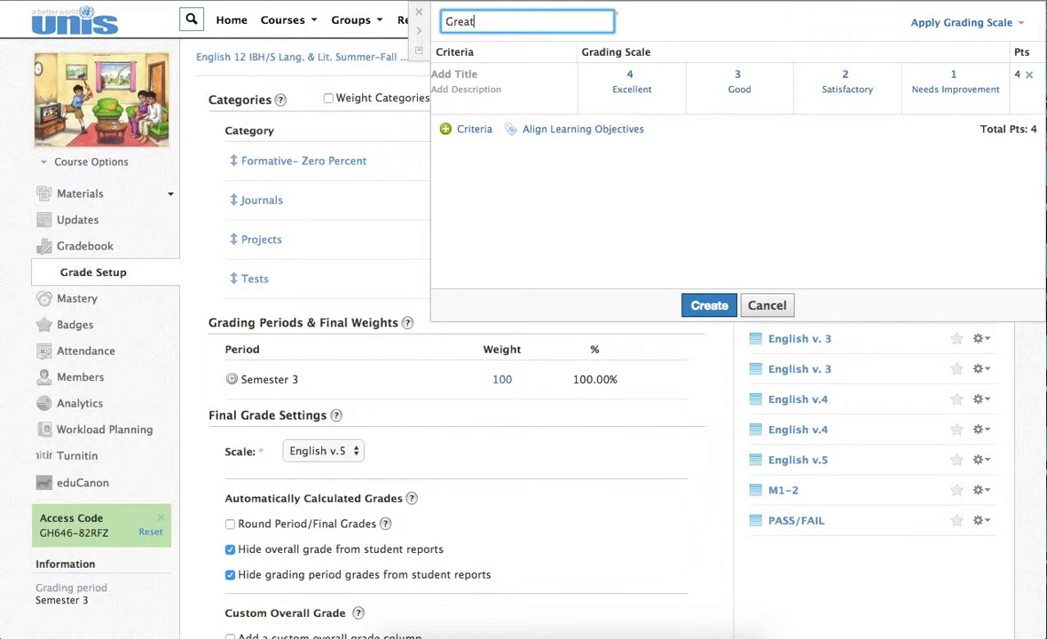
pyautogui.write('Gatsby')
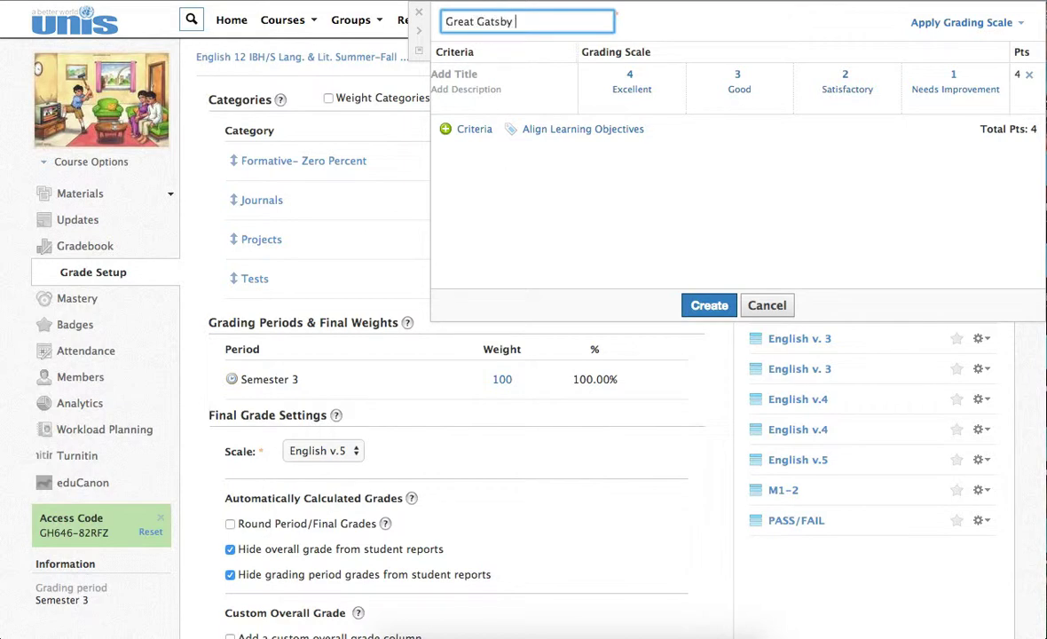
pyautogui.write('CA')
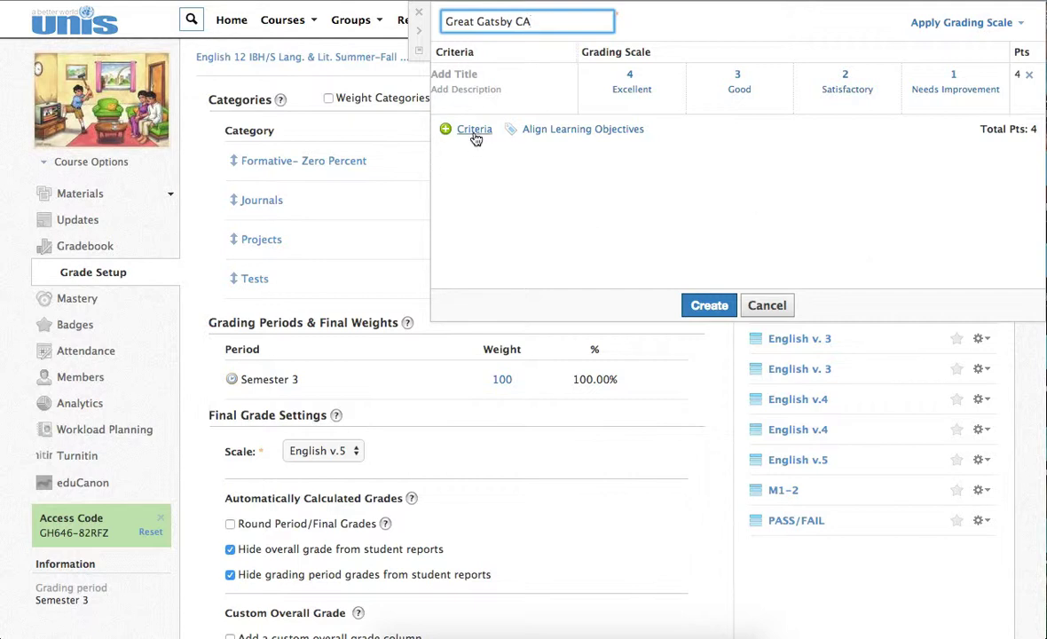
# Add two more criterion rows and extra performance levels, editing point values toward the 7–1 scale.
pyautogui.click(474, 128)
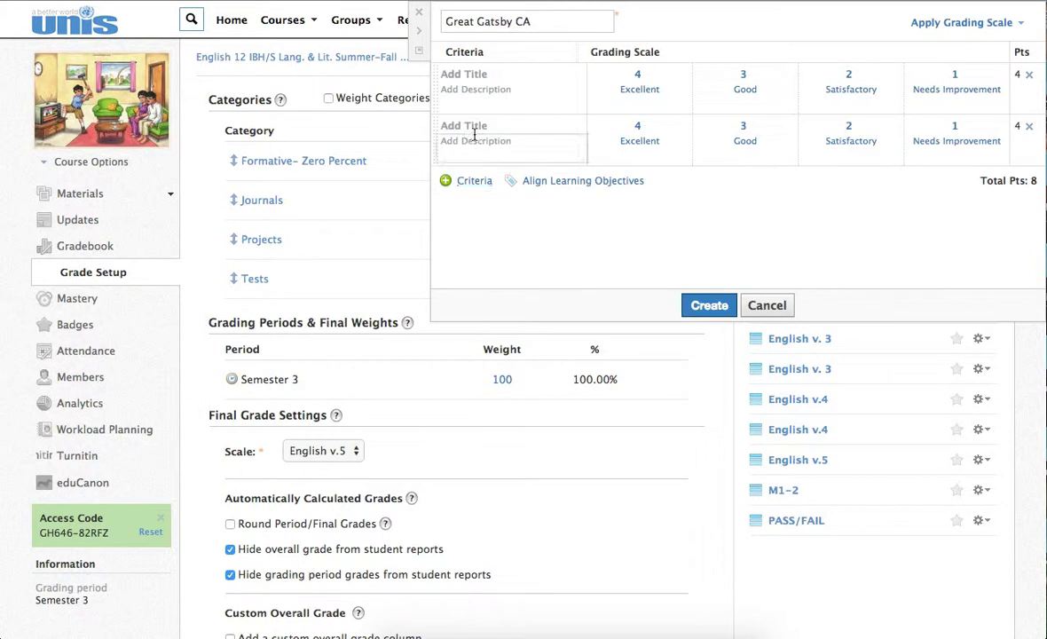
pyautogui.click(474, 181)
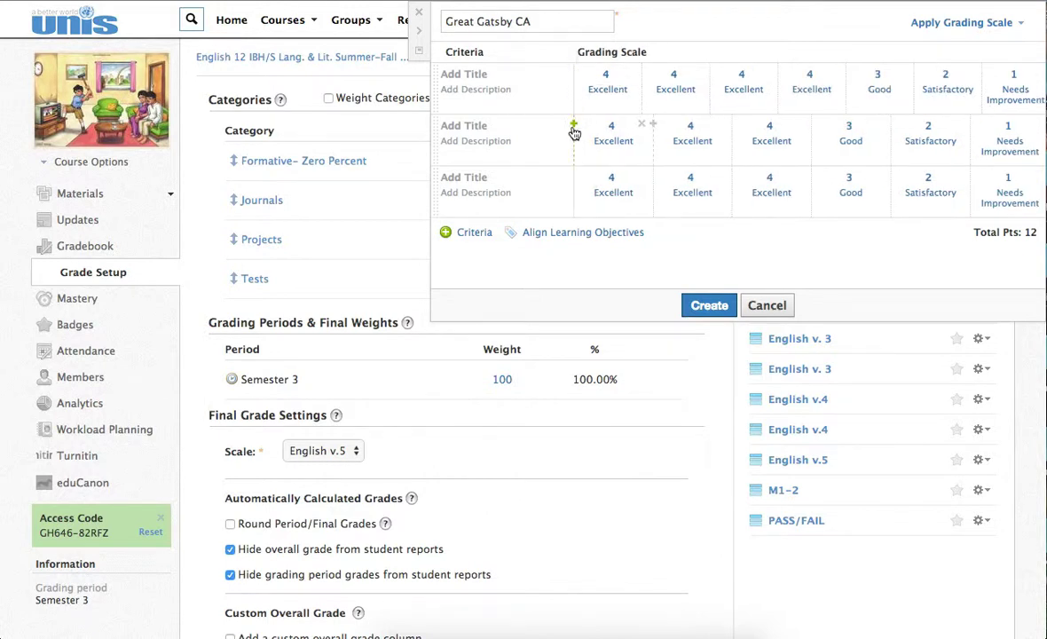
pyautogui.click(501, 124)
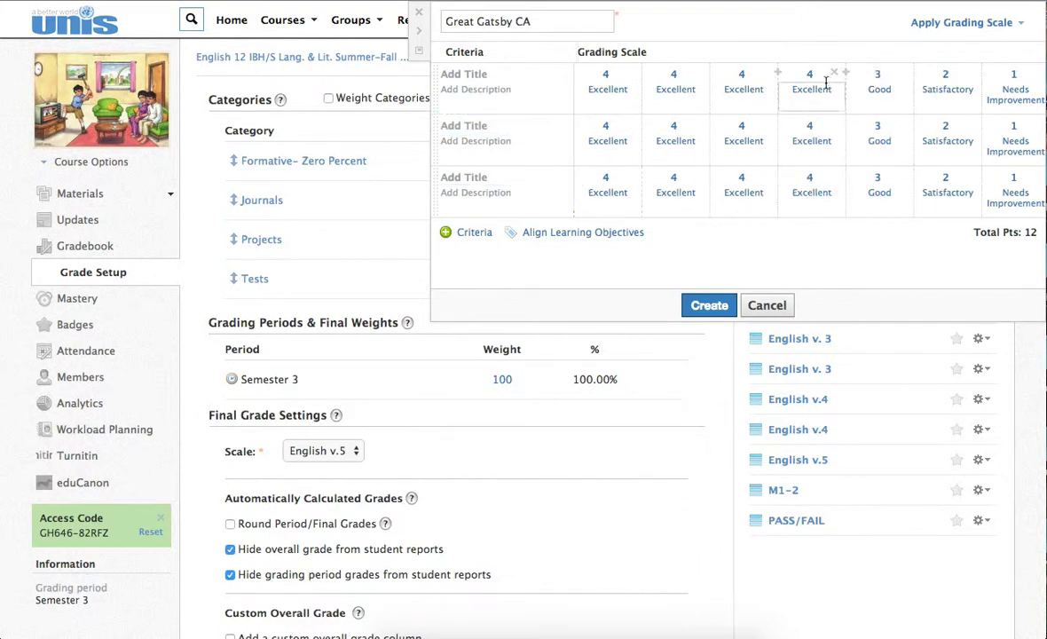
pyautogui.write('5')
pyautogui.write('7')
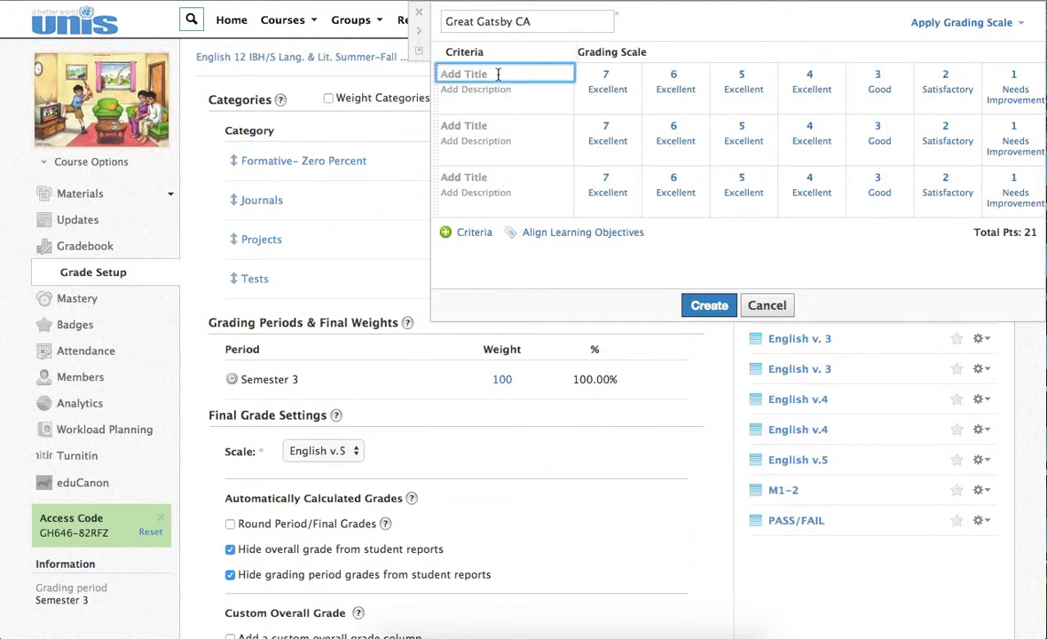
# Title the three criteria Content, Organization and Writing.
pyautogui.write('Content')
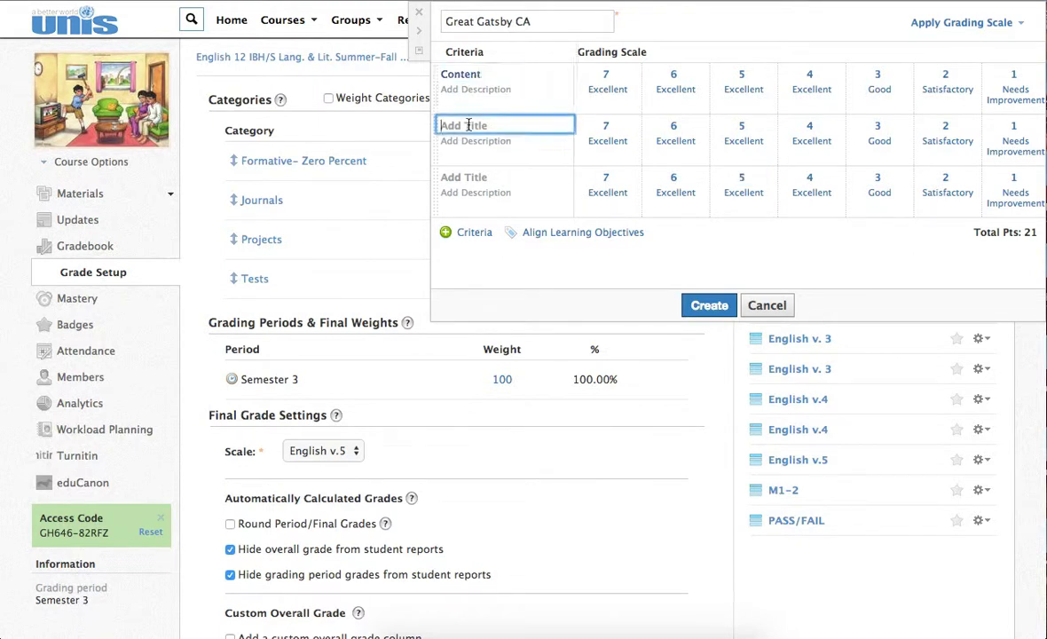
pyautogui.write('Organization')
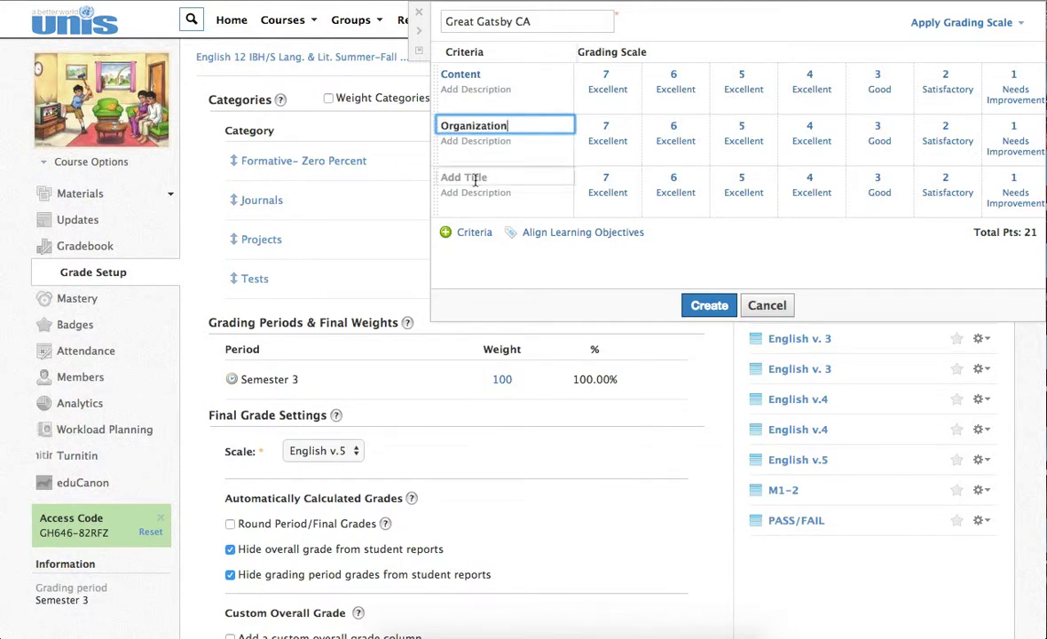
pyautogui.write('Writing')
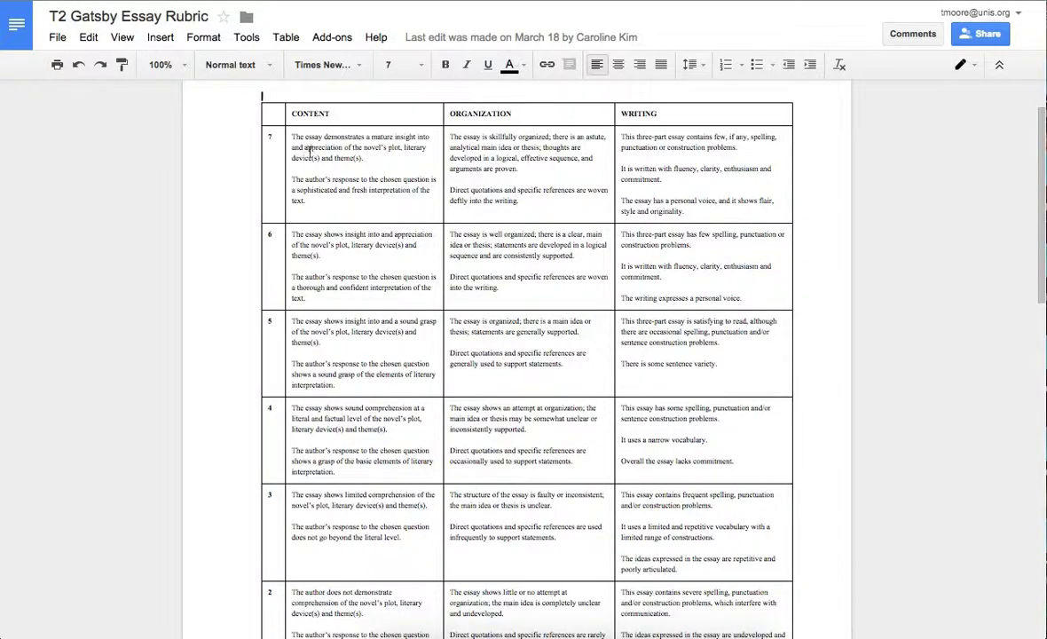
# Select the level 7 Content descriptor text in the T2 Gatsby Essay Rubric doc.
pyautogui.moveTo(291, 135); pyautogui.dragTo(314, 199)
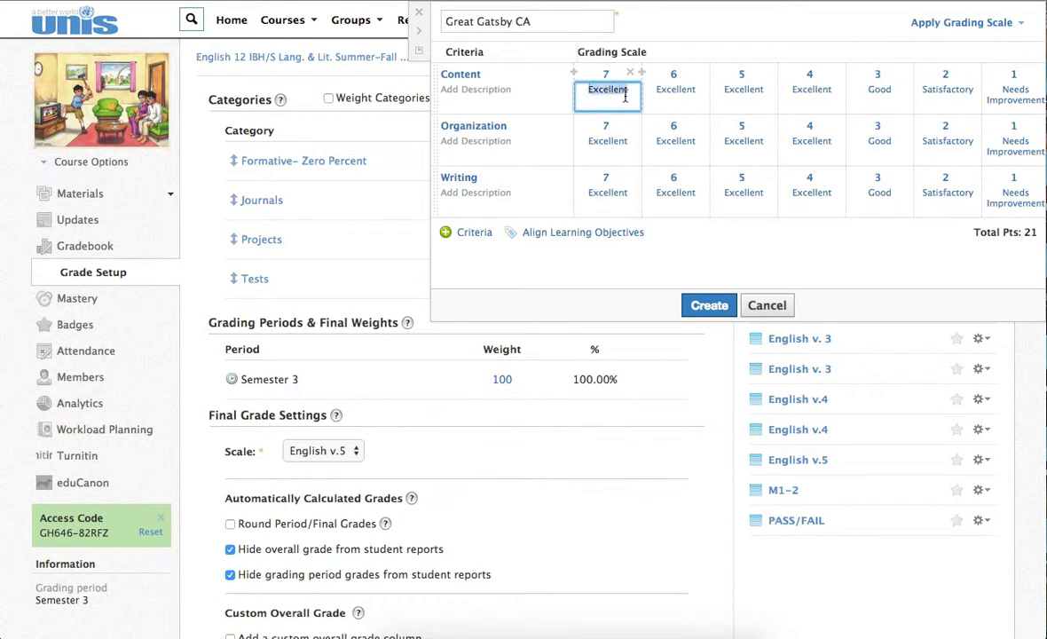
# Enter the level 7 Content description ('The author's response to the chosen question is a sophisticated and fresh interpretat...') and finish the rubric.
pyautogui.write("The author's response to the chosen question is a sophisticated and fresh interpretation of the text.")
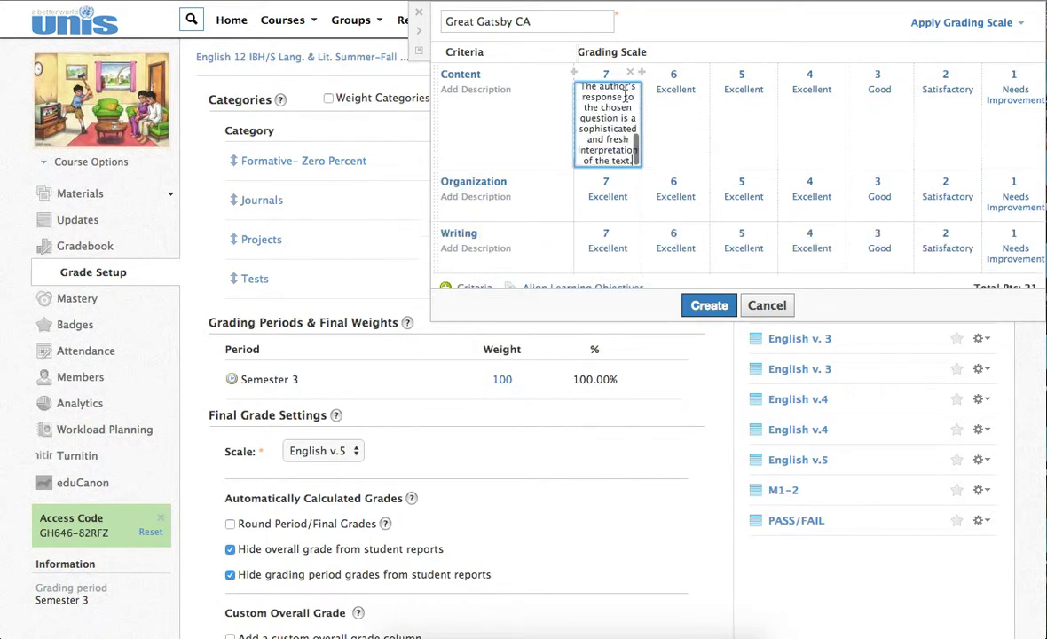
pyautogui.click(674, 248)
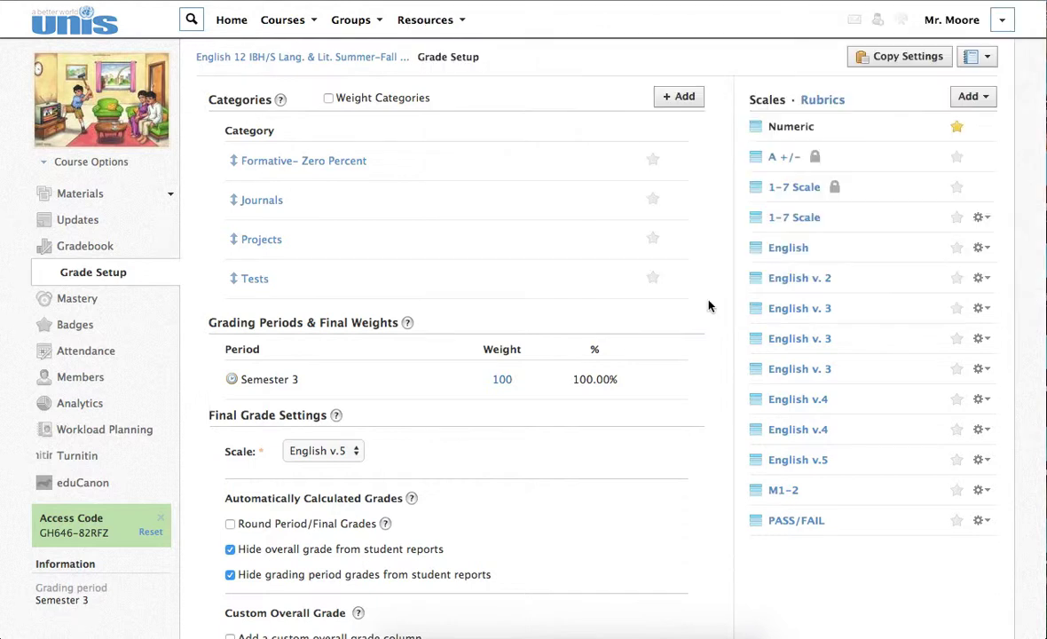
pyautogui.moveTo(814, 99)
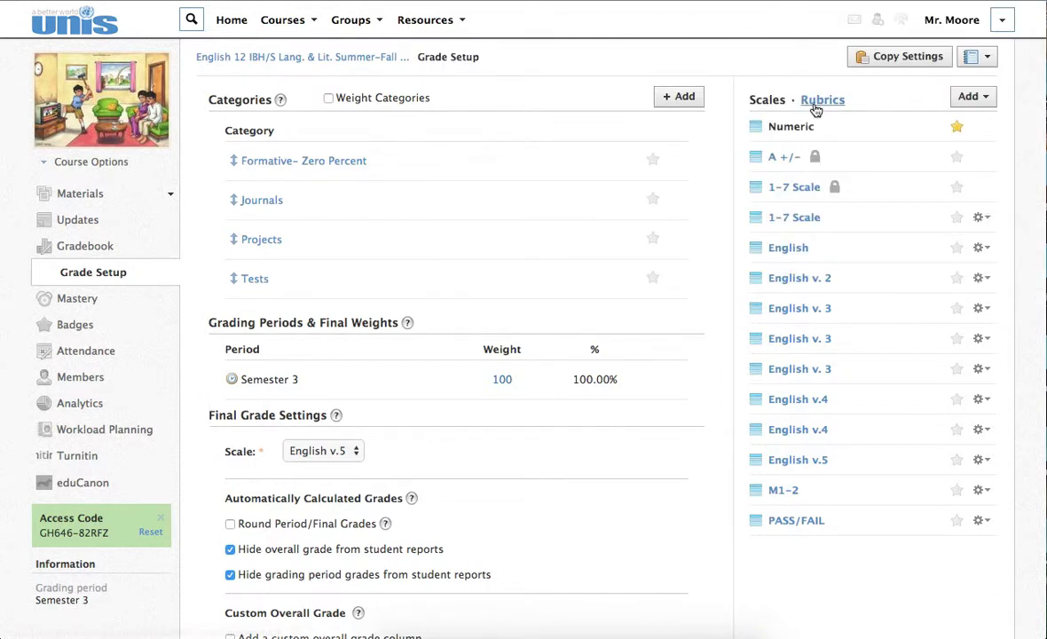
# Switch the Scales panel to the Rubrics list, where Great Gatsby CA appears.
pyautogui.click(822, 100)
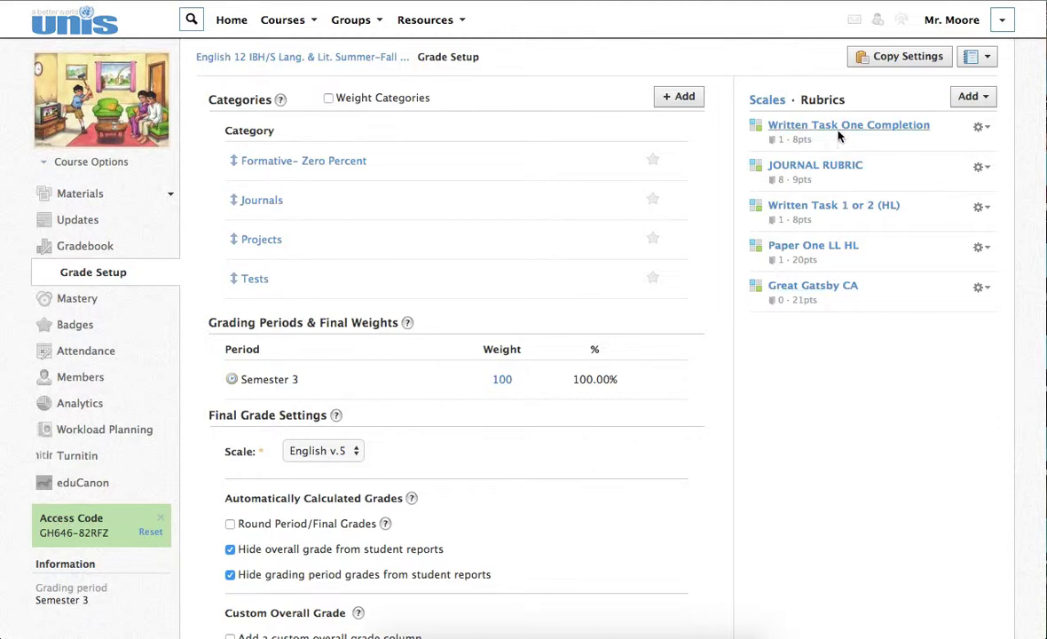
pyautogui.moveTo(839, 135)
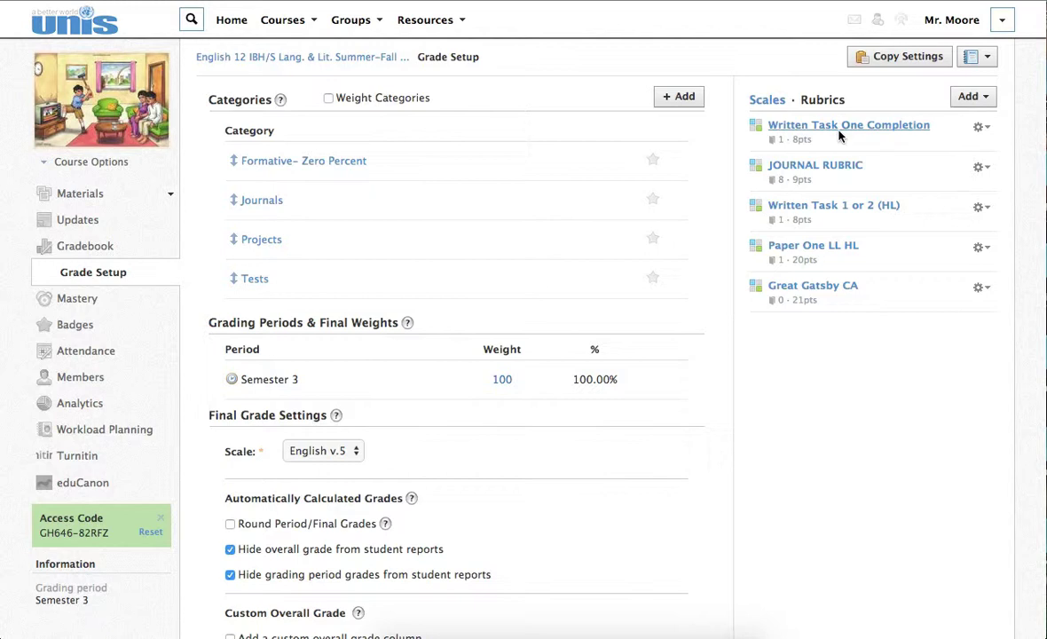
pyautogui.click(848, 125)
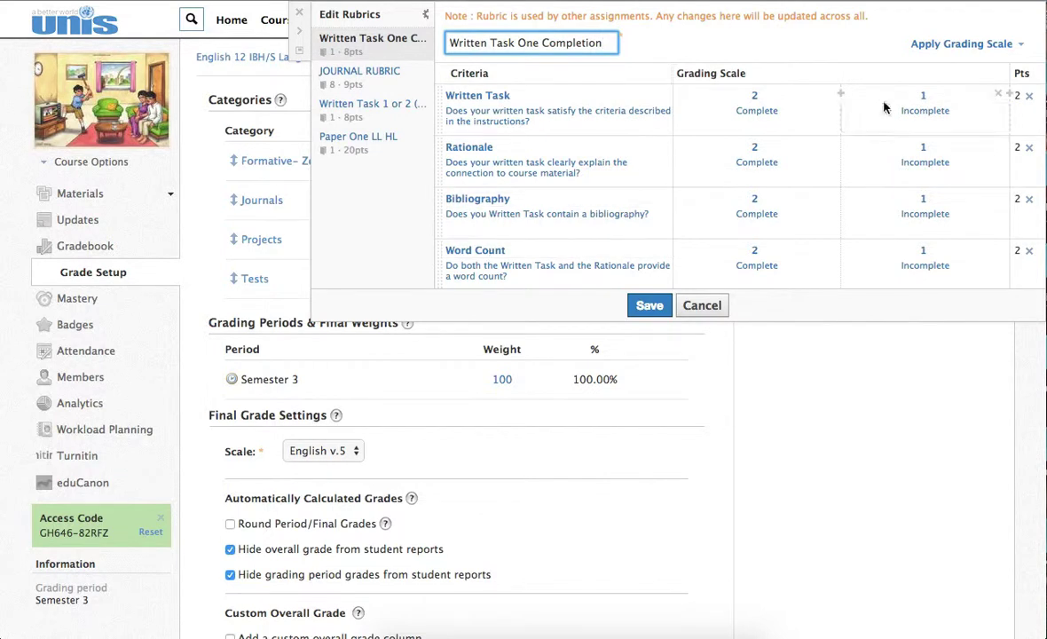
pyautogui.click(925, 110)
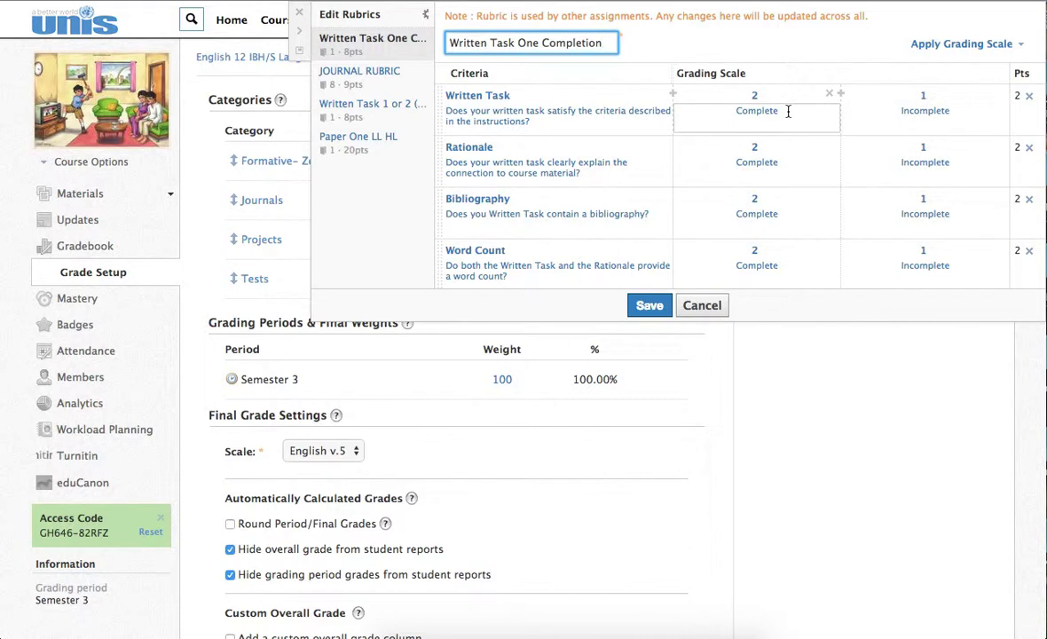
pyautogui.moveTo(685, 110)
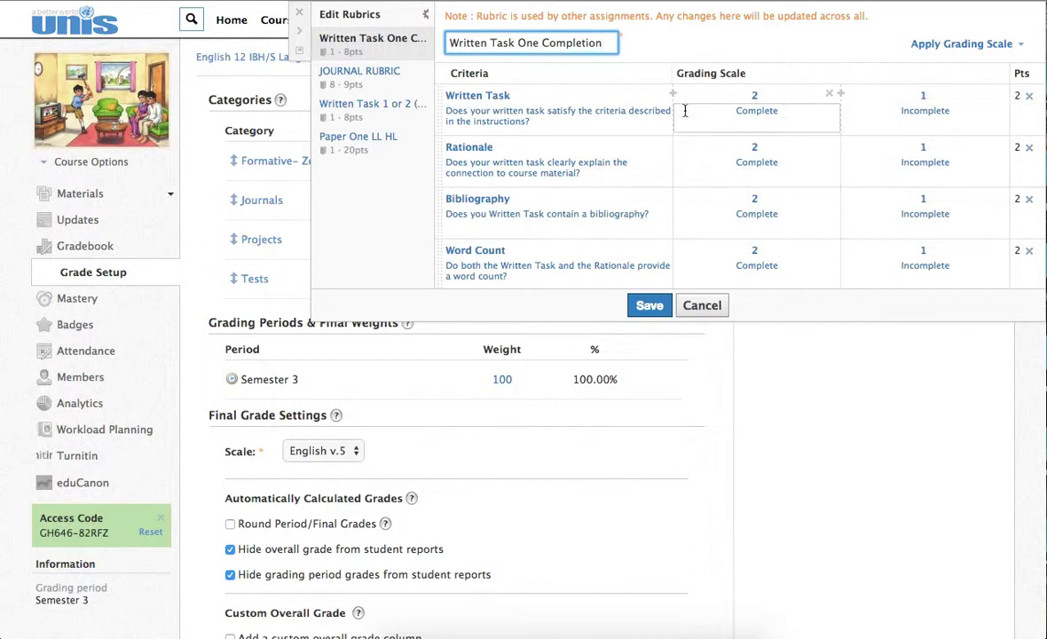
pyautogui.click(924, 171)
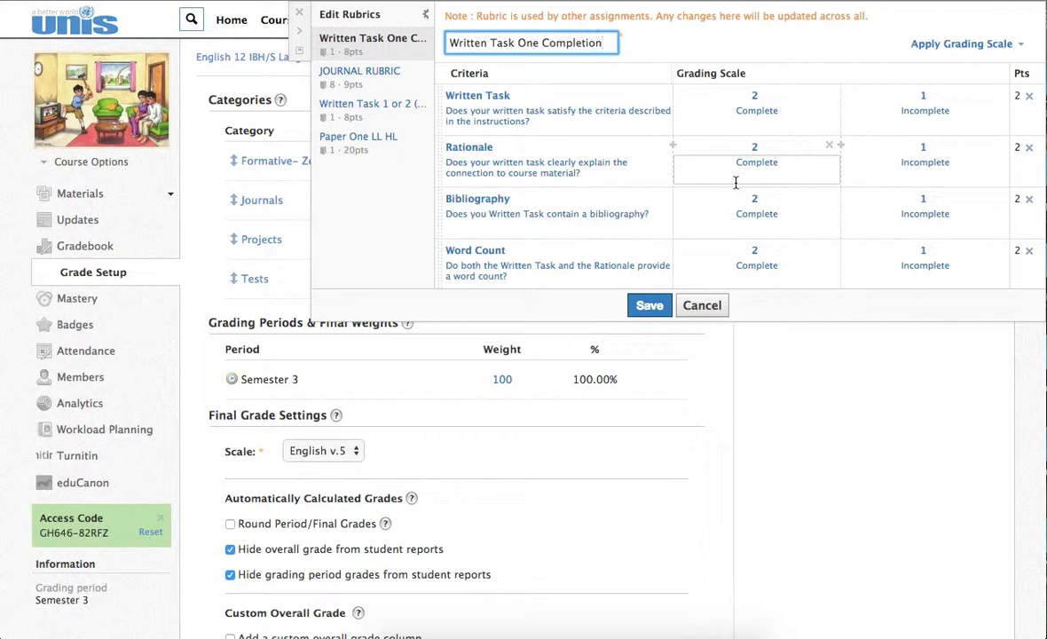
pyautogui.click(701, 306)
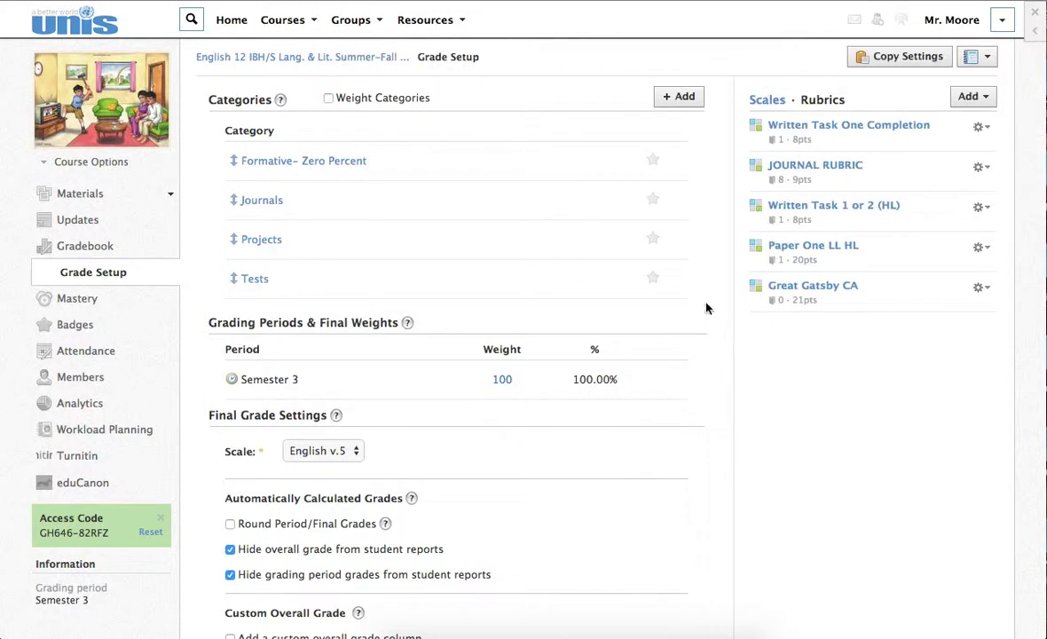
# Start a new assignment with the Great Gatsby CA rubric attached, attempt to create it, then cancel.
pyautogui.click(301, 57)
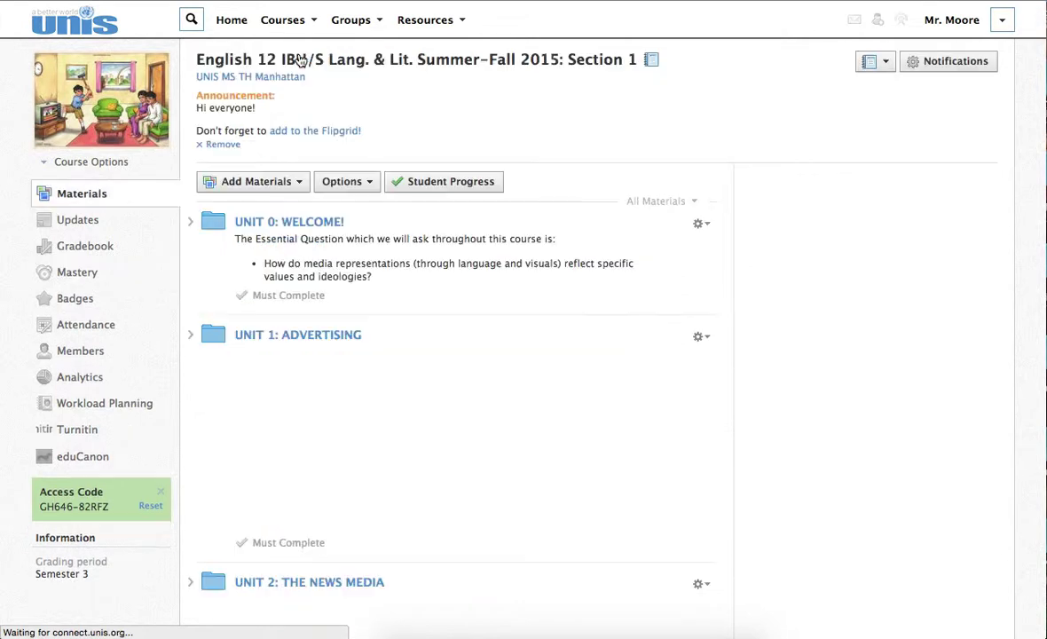
pyautogui.click(252, 181)
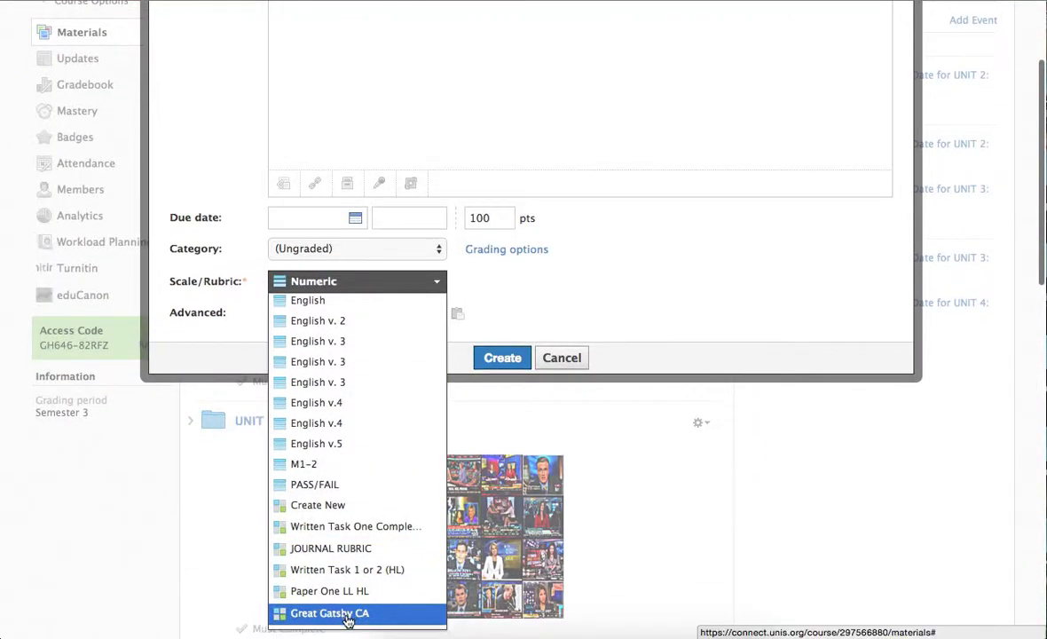
pyautogui.click(330, 612)
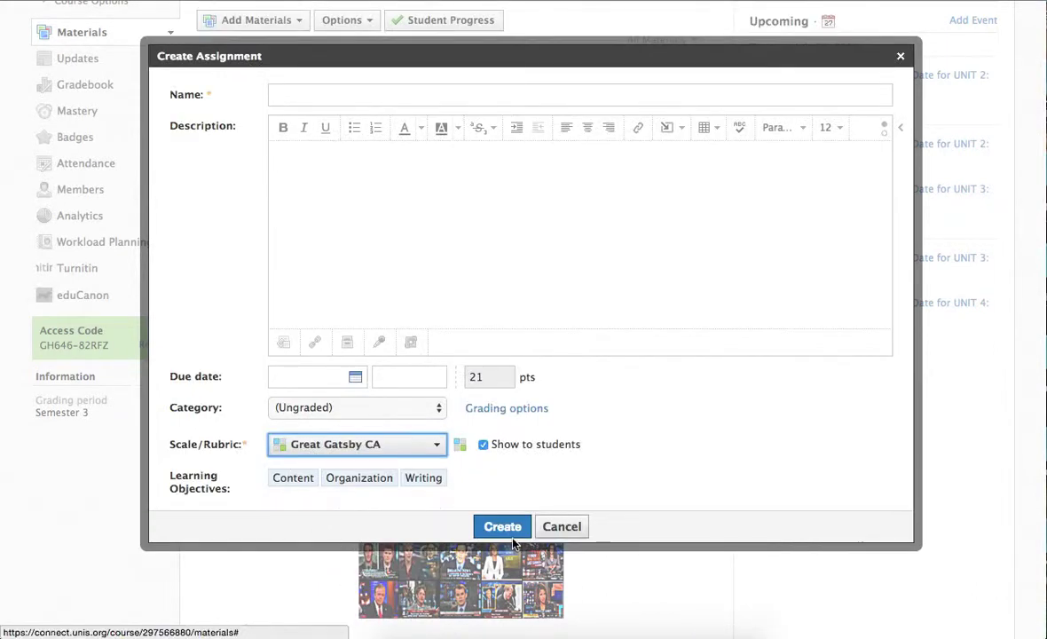
pyautogui.click(501, 525)
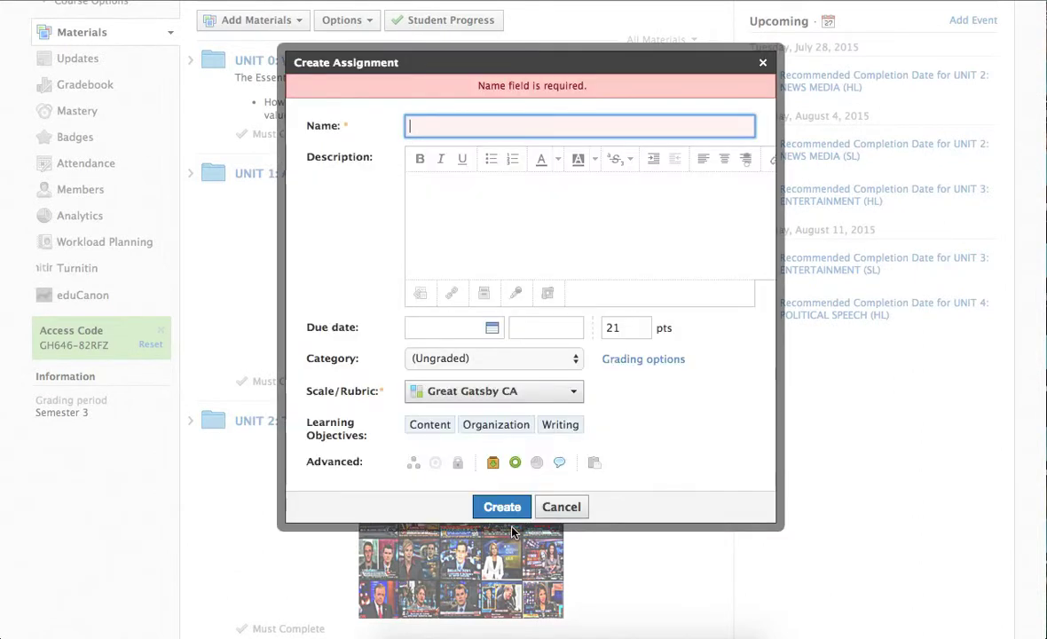
pyautogui.moveTo(488, 417)
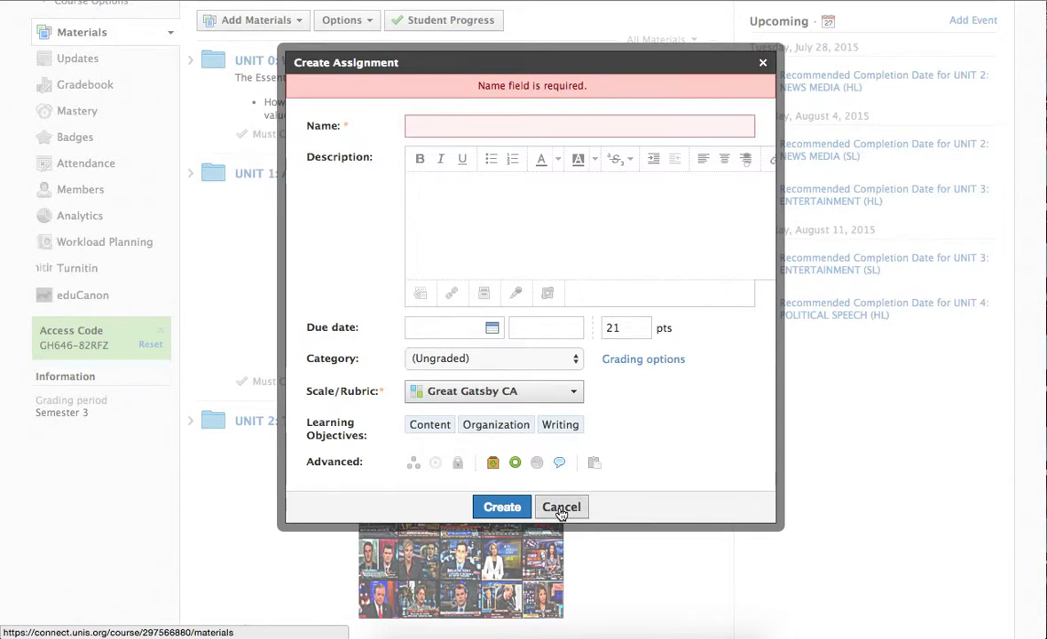
pyautogui.click(561, 508)
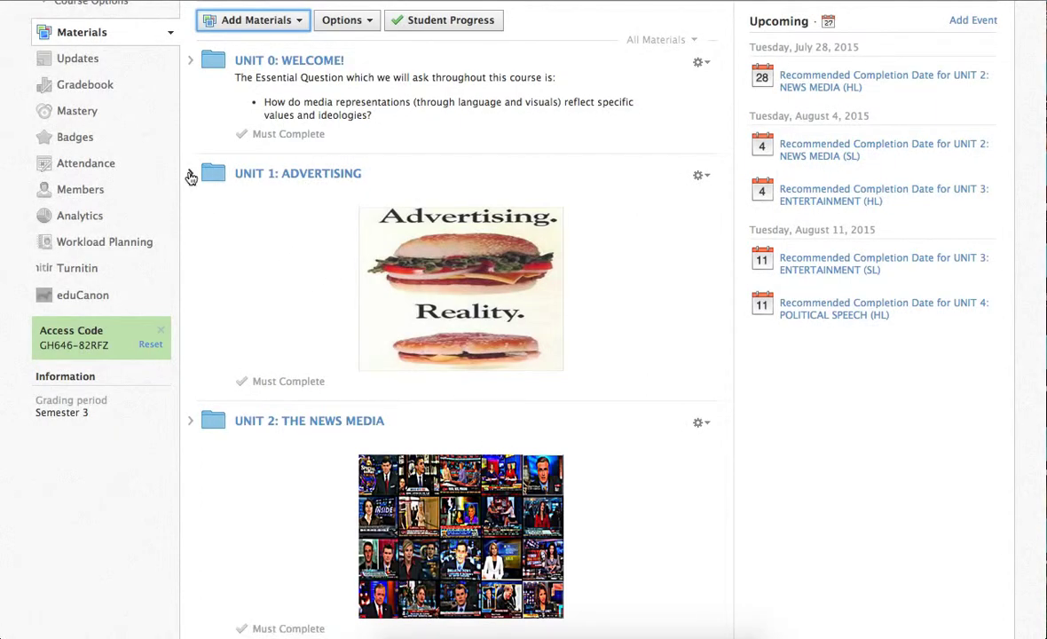
# Open the first student's submission to 8: WRITE Journal 2 in Unit 1: Advertising.
pyautogui.click(190, 176)
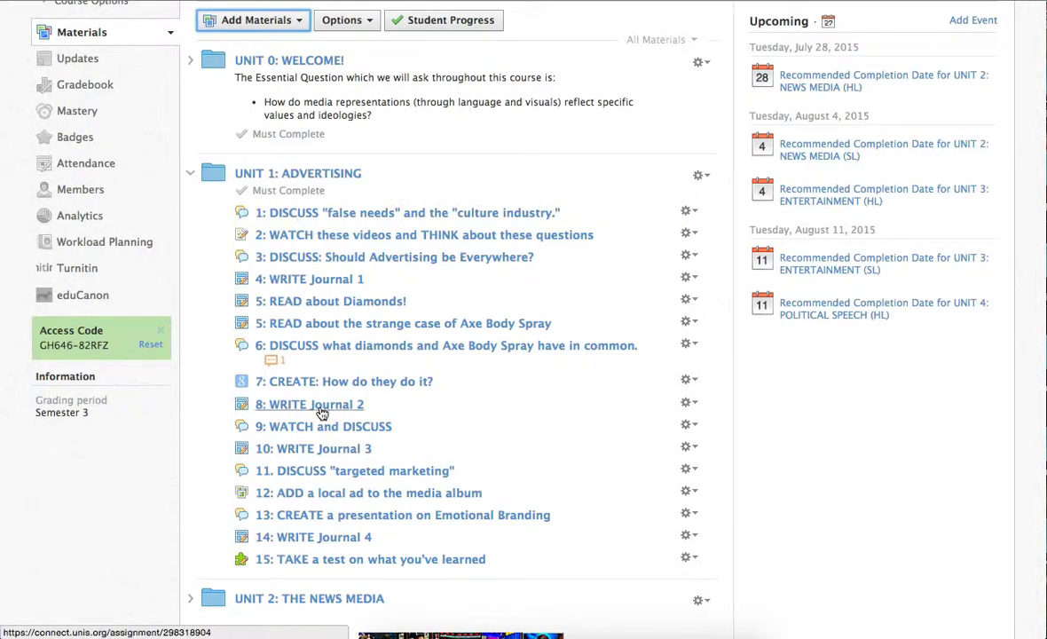
pyautogui.click(309, 405)
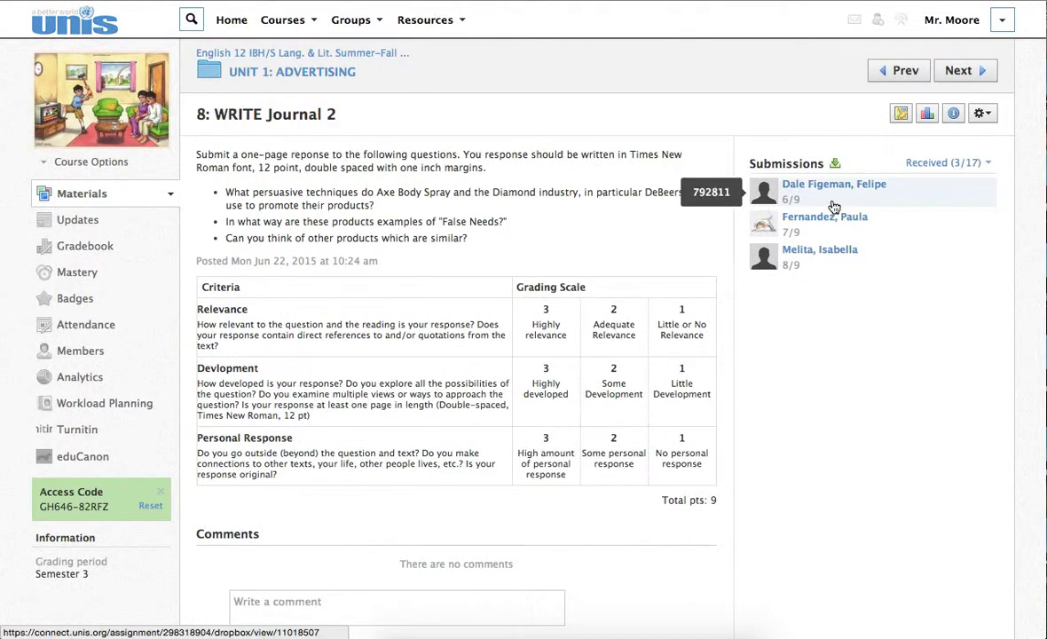
pyautogui.click(824, 216)
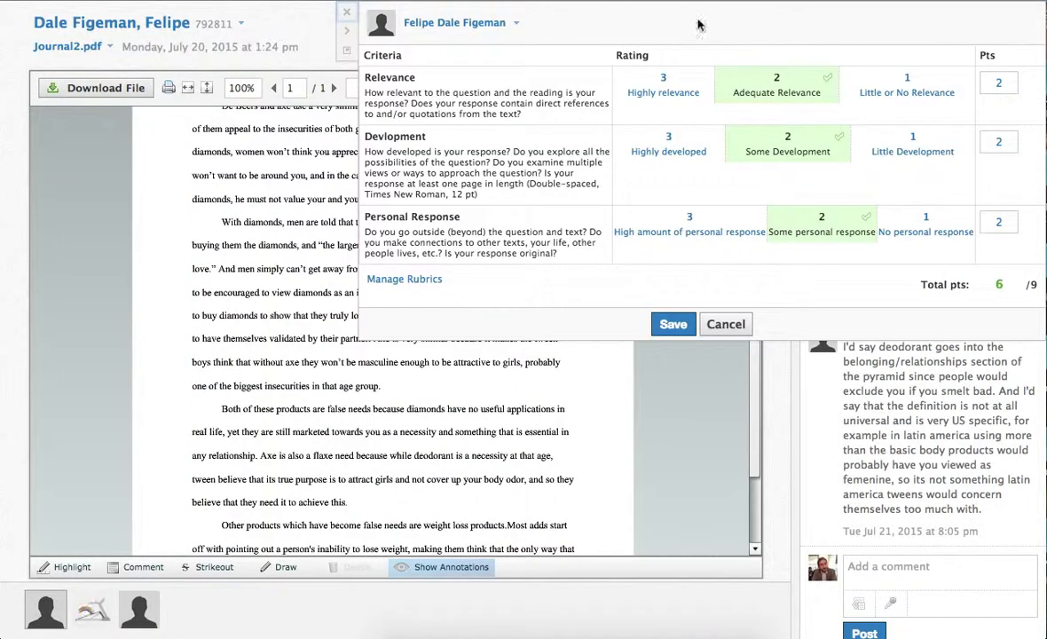
# Save the selected rubric ratings as the student's 6/9 grade.
pyautogui.click(664, 85)
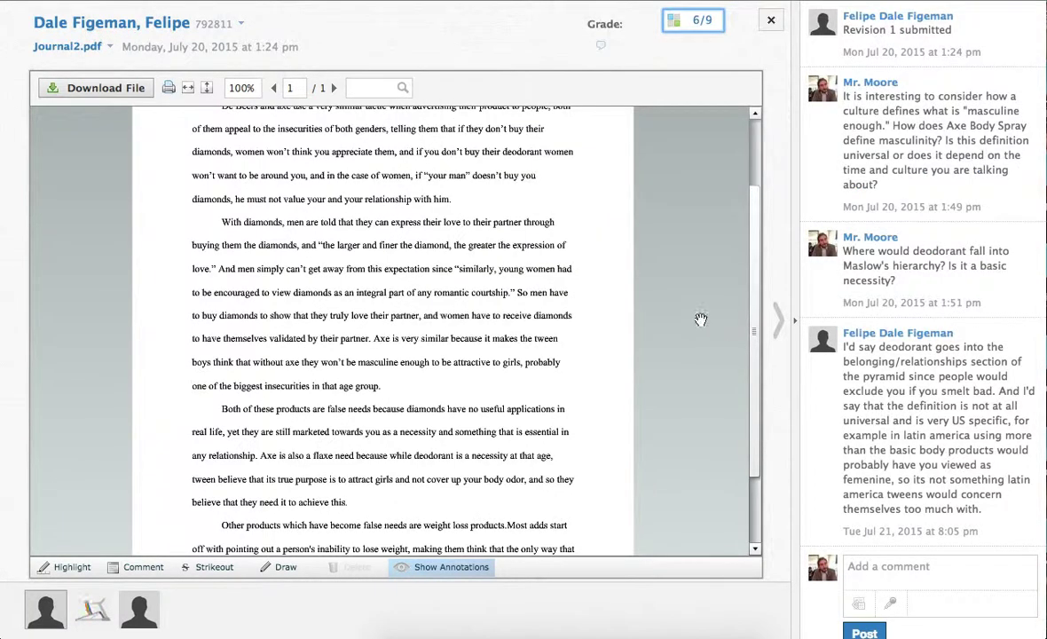
pyautogui.moveTo(977, 52)
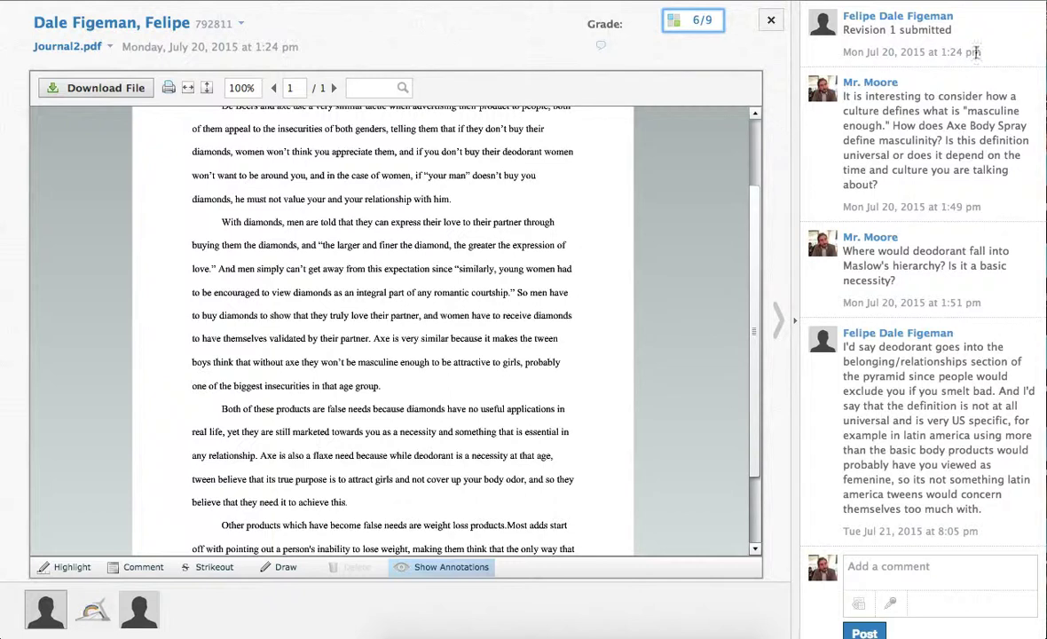